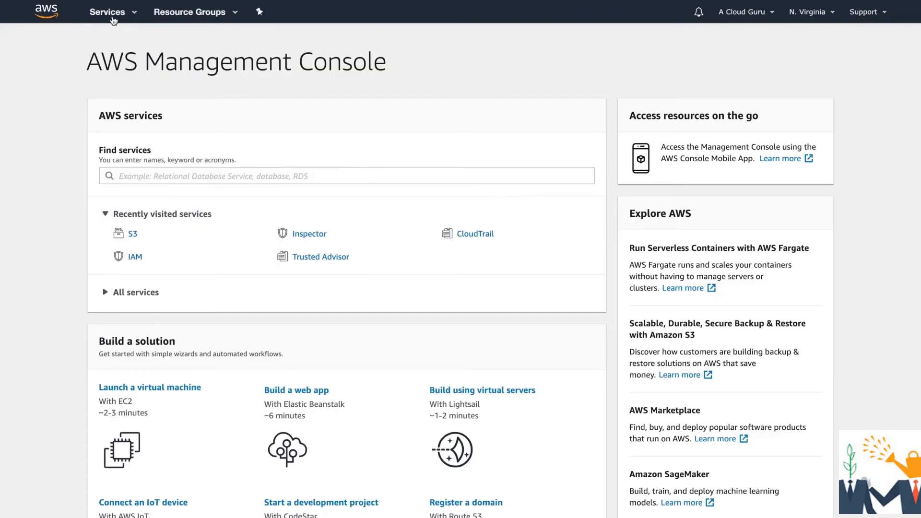
Go to S3 from the Services menu to list the buckets
{"action": "left_click", "coordinate": [108, 12]}
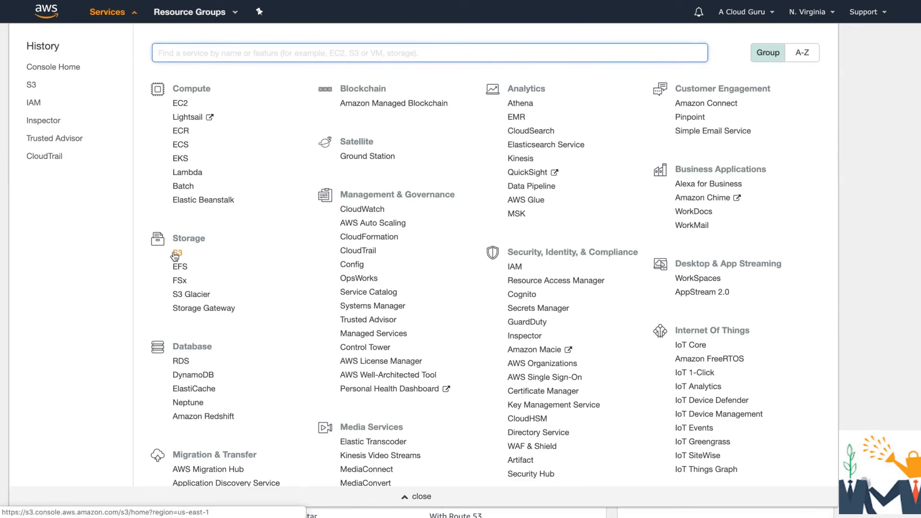
{"action": "left_click", "coordinate": [176, 252]}
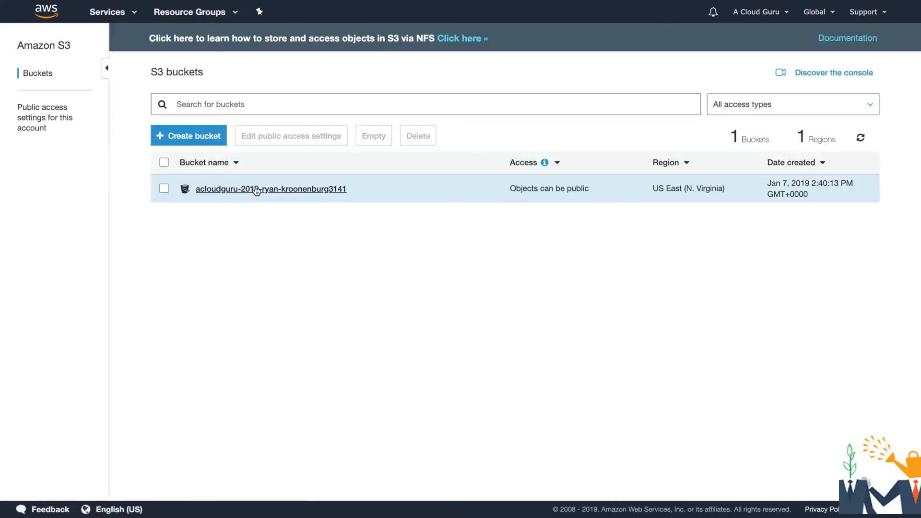
Open the bucket, select fayeryan-replay.jpg, and bring up its Encryption options (currently None)
{"action": "left_click", "coordinate": [256, 189]}
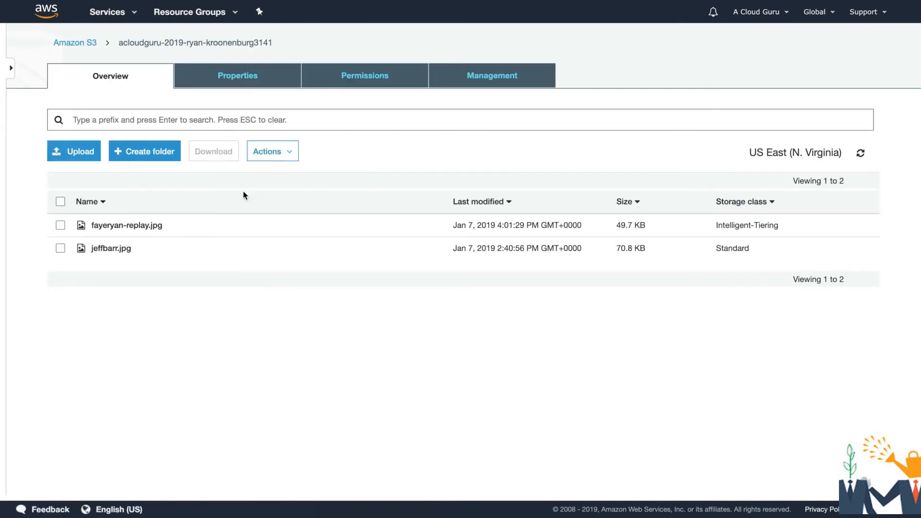
{"action": "left_click", "coordinate": [126, 225]}
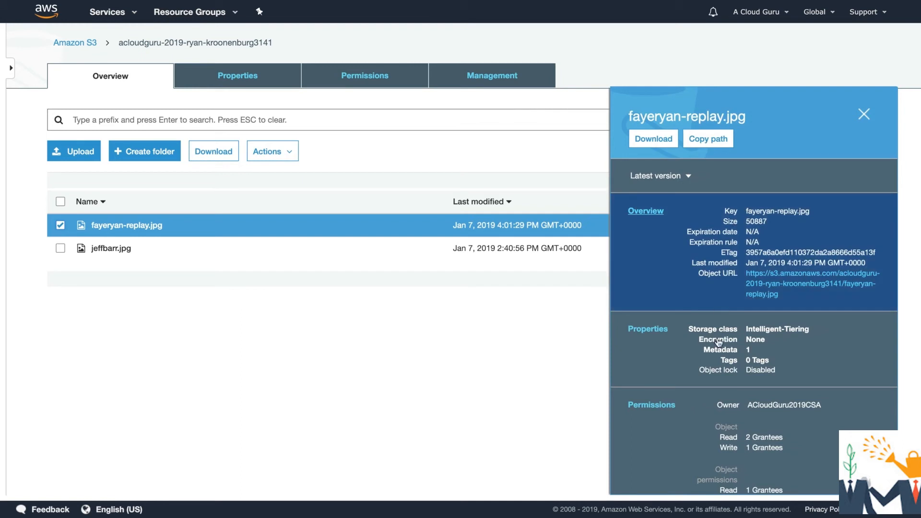
{"action": "left_click", "coordinate": [718, 339]}
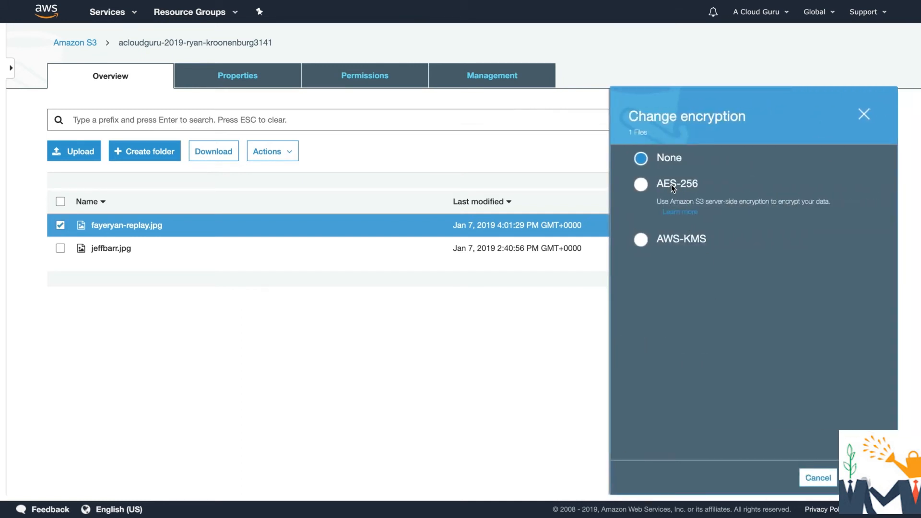
Try AWS-KMS, then settle on AES-256 server-side encryption for fayeryan-replay.jpg
{"action": "left_click", "coordinate": [641, 239]}
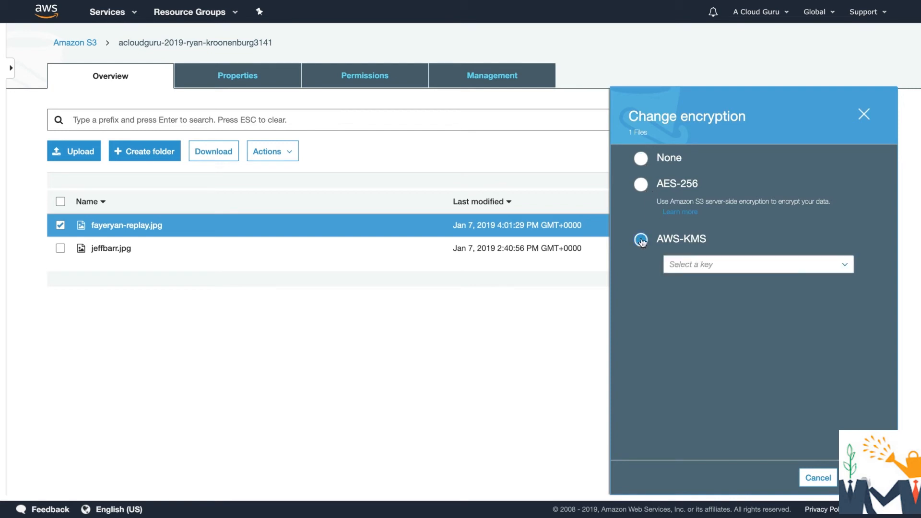
{"action": "left_click", "coordinate": [758, 264]}
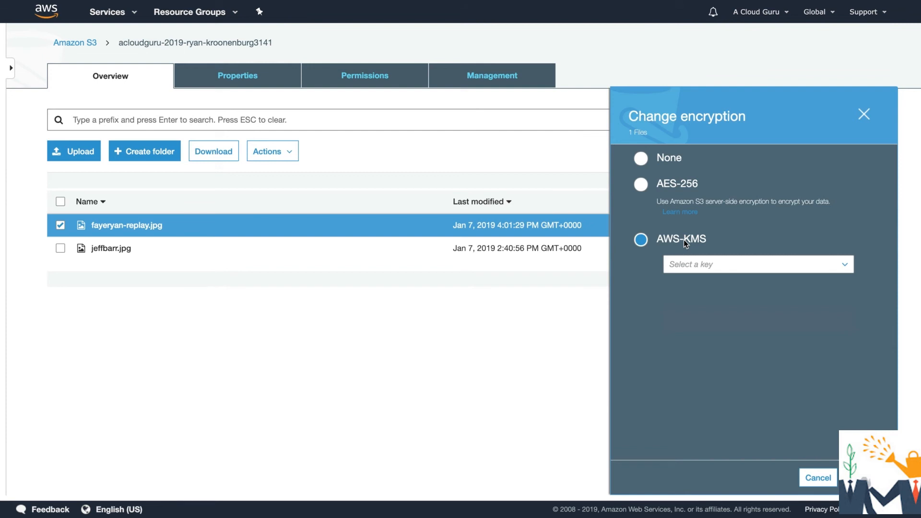
{"action": "mouse_move", "coordinate": [733, 242]}
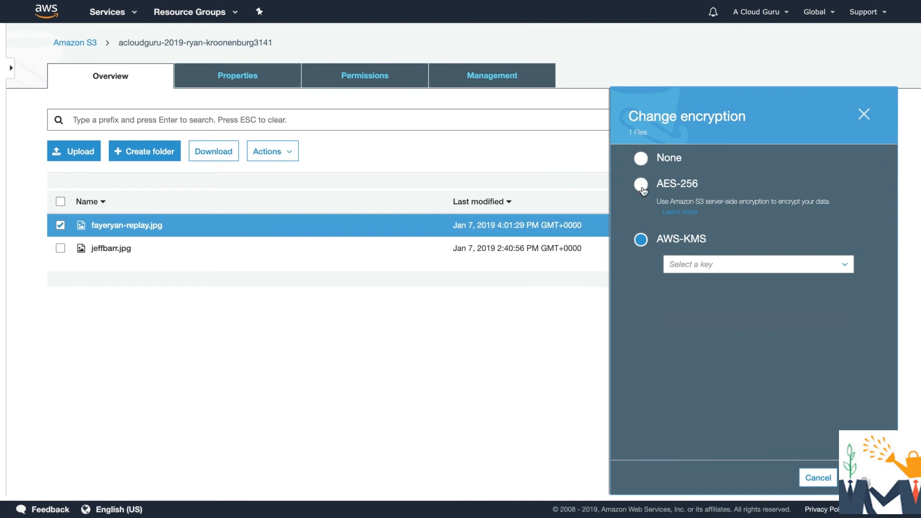
{"action": "left_click", "coordinate": [641, 184]}
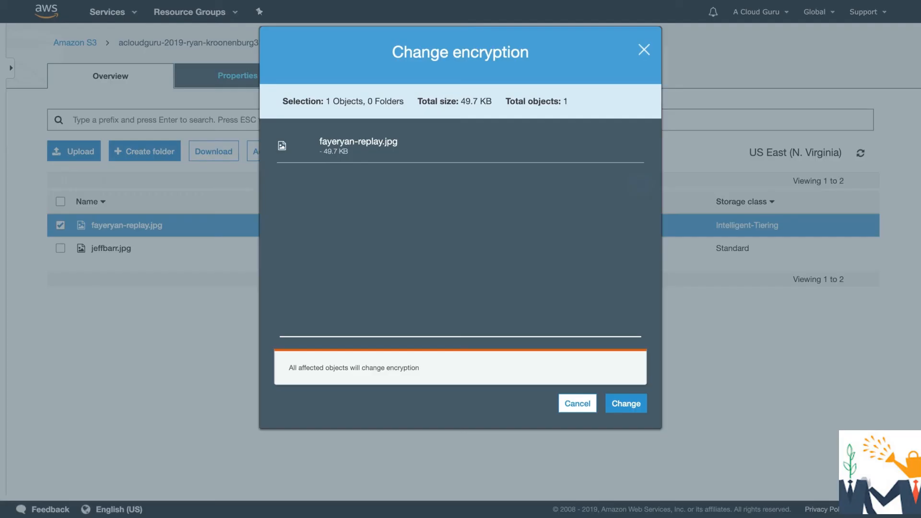
Confirm the encryption change, getting one successful operation reported
{"action": "left_click", "coordinate": [626, 403]}
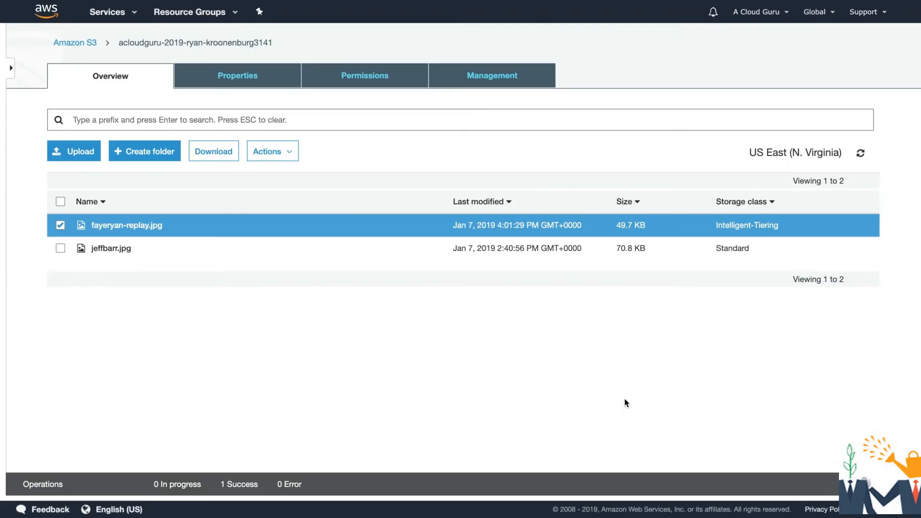
{"action": "mouse_move", "coordinate": [247, 484]}
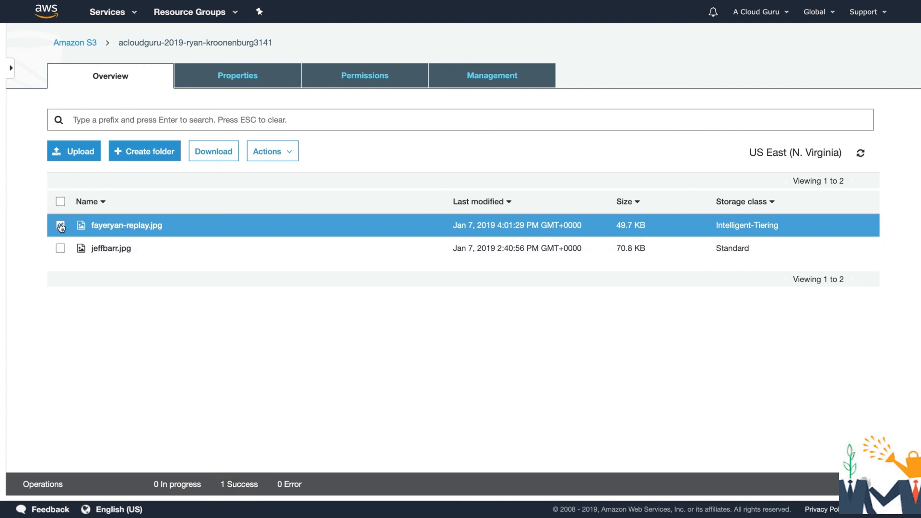
Open fayeryan-replay.jpg's details to verify Encryption shows AES-256
{"action": "left_click", "coordinate": [60, 226]}
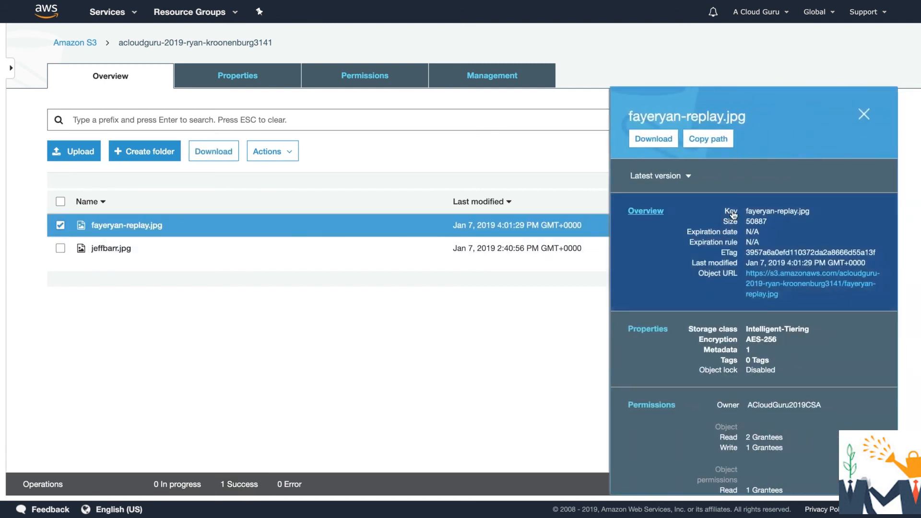
{"action": "mouse_move", "coordinate": [769, 344]}
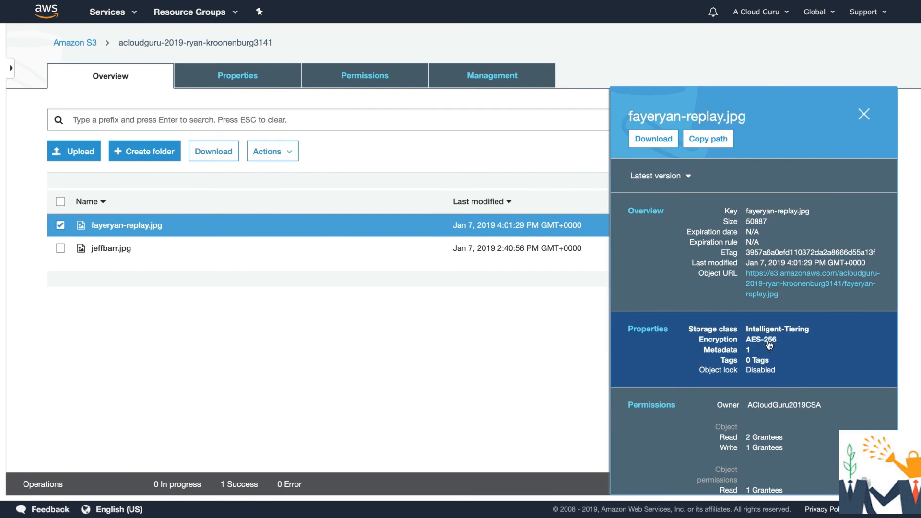
{"action": "mouse_move", "coordinate": [569, 346]}
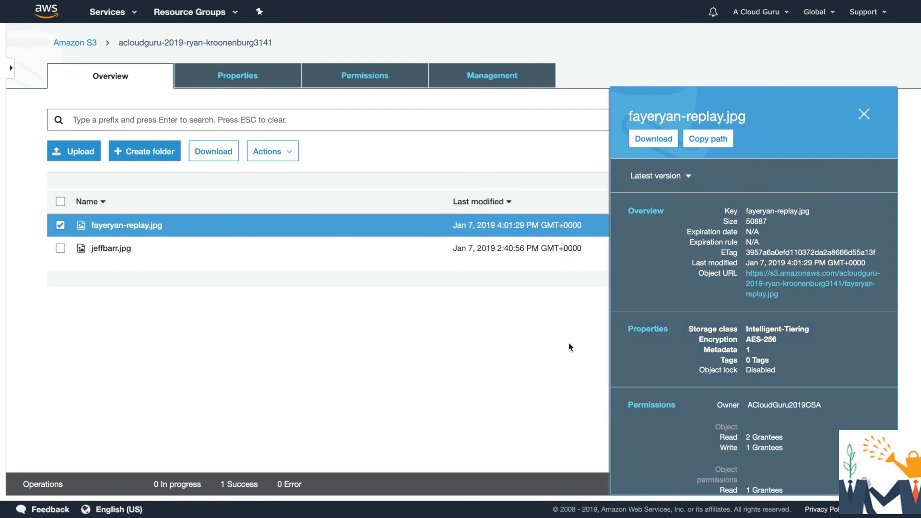
{"action": "mouse_move", "coordinate": [559, 350]}
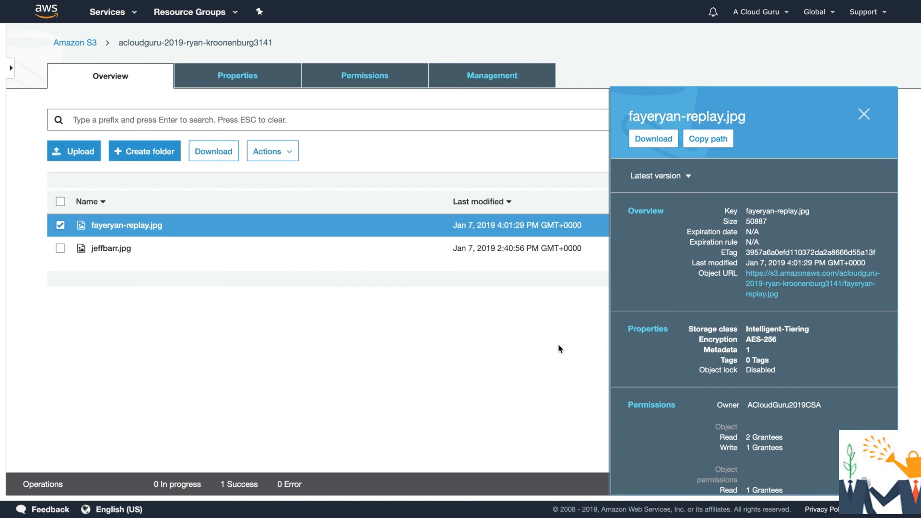
{"action": "mouse_move", "coordinate": [139, 233]}
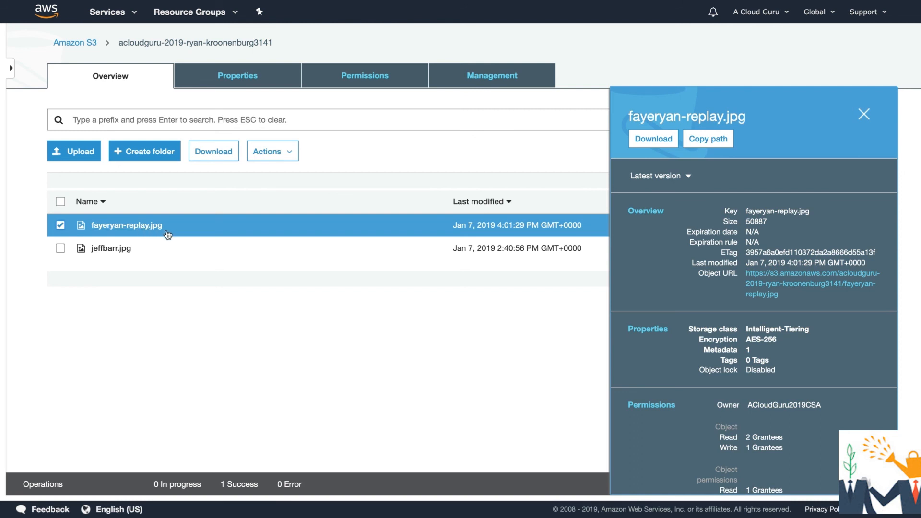
{"action": "mouse_move", "coordinate": [362, 310]}
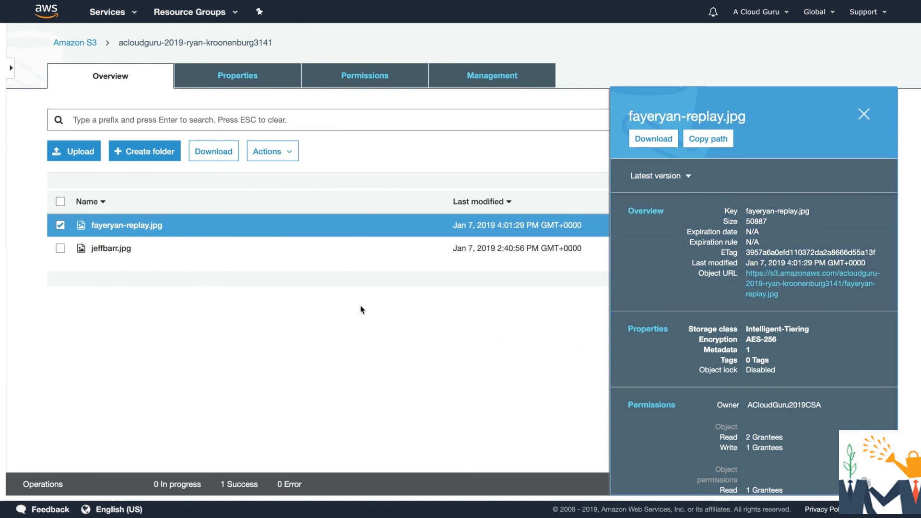
{"action": "mouse_move", "coordinate": [432, 305]}
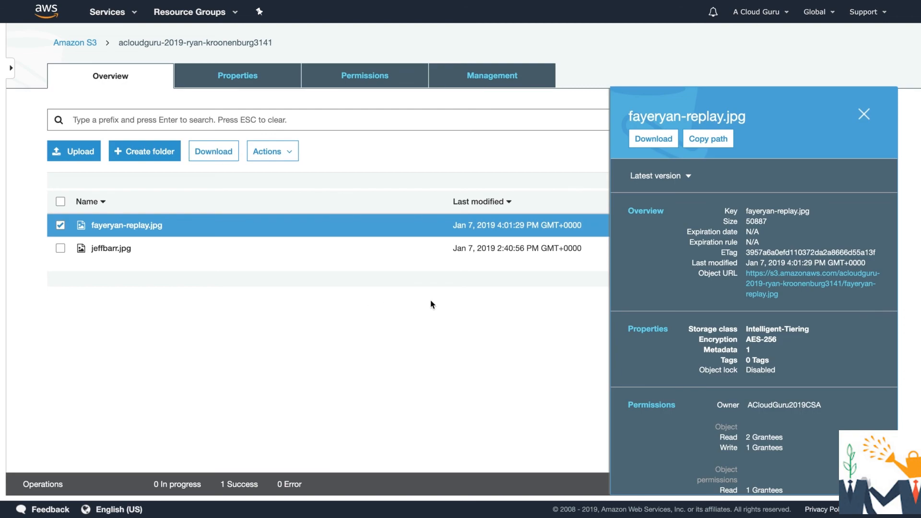